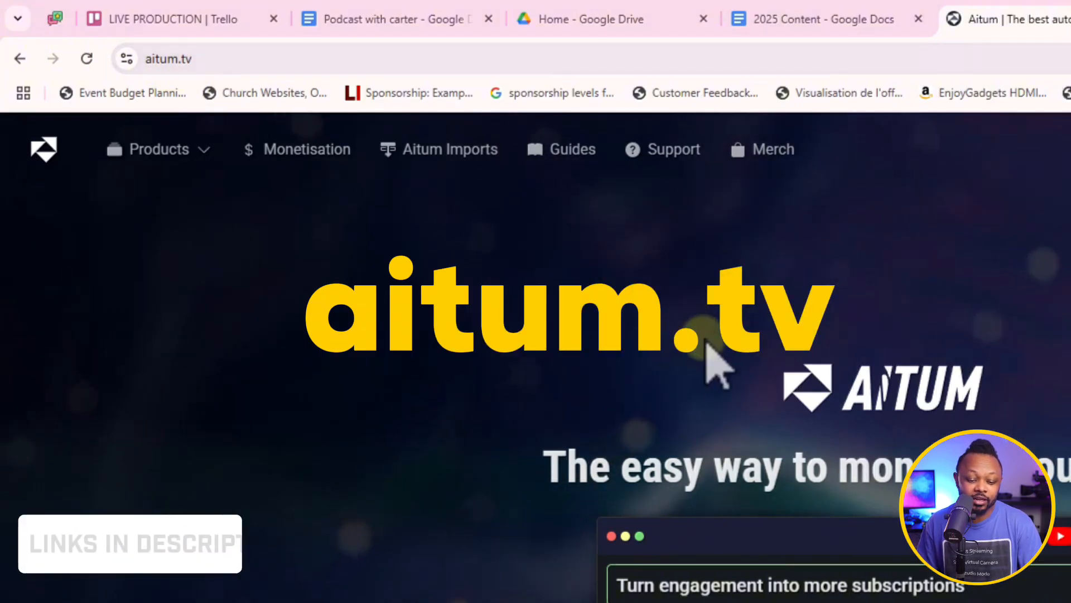
- Download the Aitum Multistream installer from aitum.tv and launch it from the download bar
scroll(down, 3)
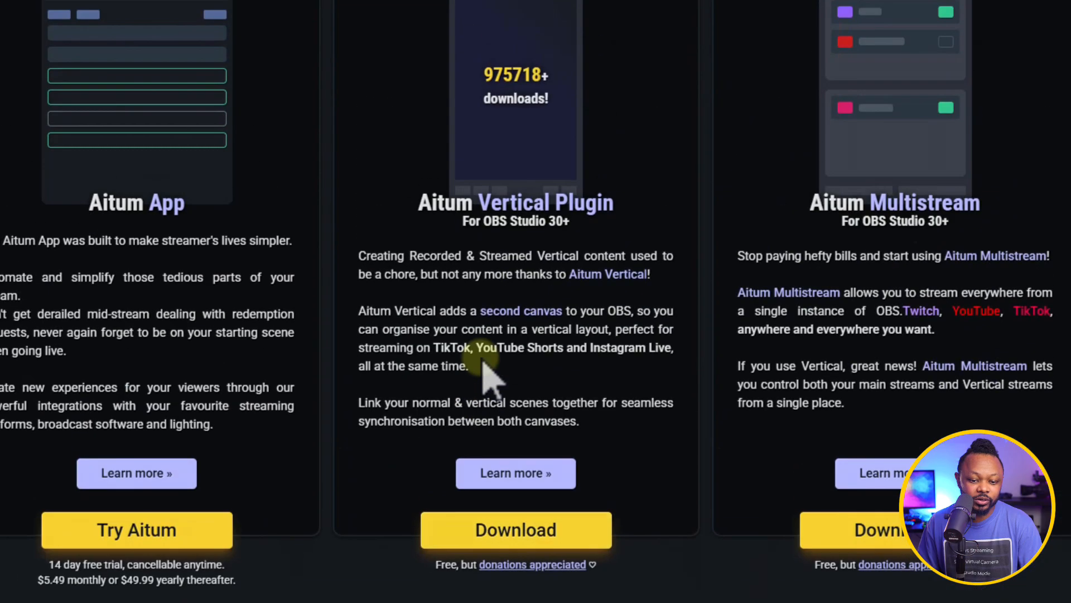
scroll(down, 3)
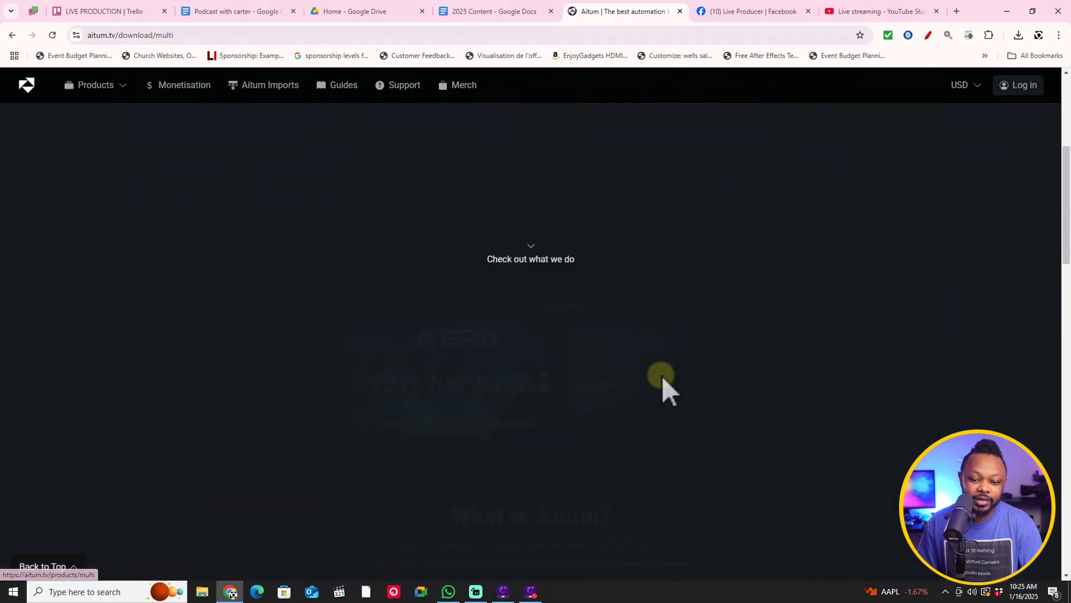
click(202, 591)
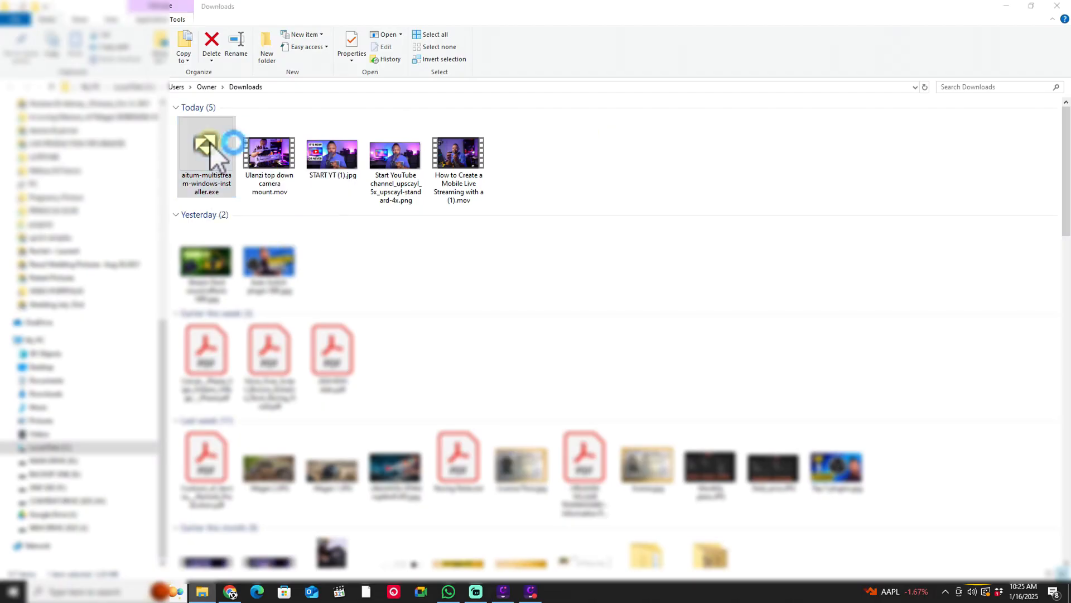
- Run aitum-multistream-windows-installer.exe from Downloads, accept the license and start installing
double_click(207, 144)
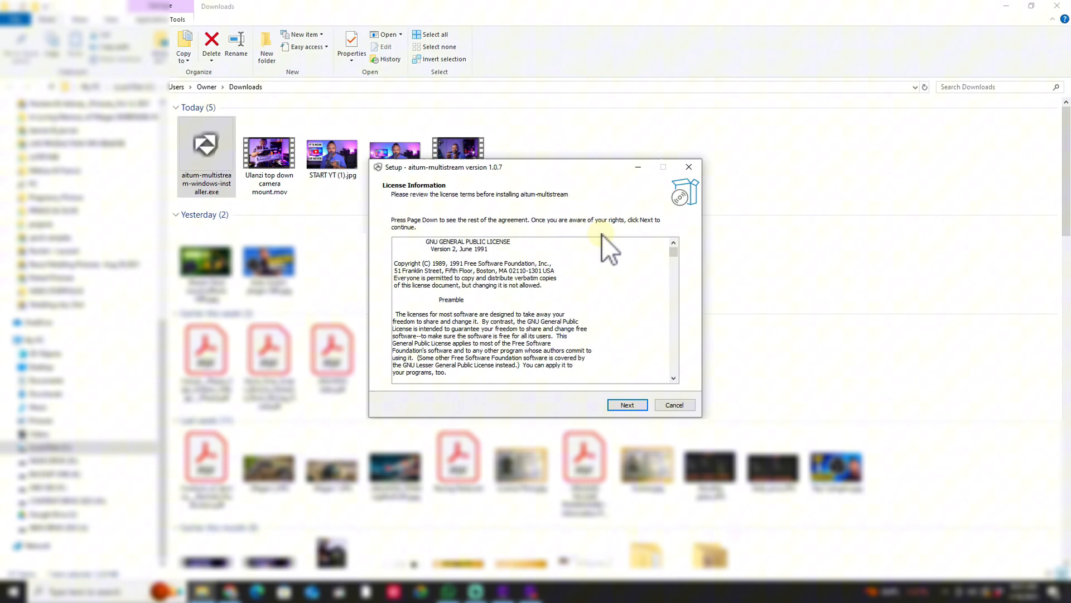
click(627, 405)
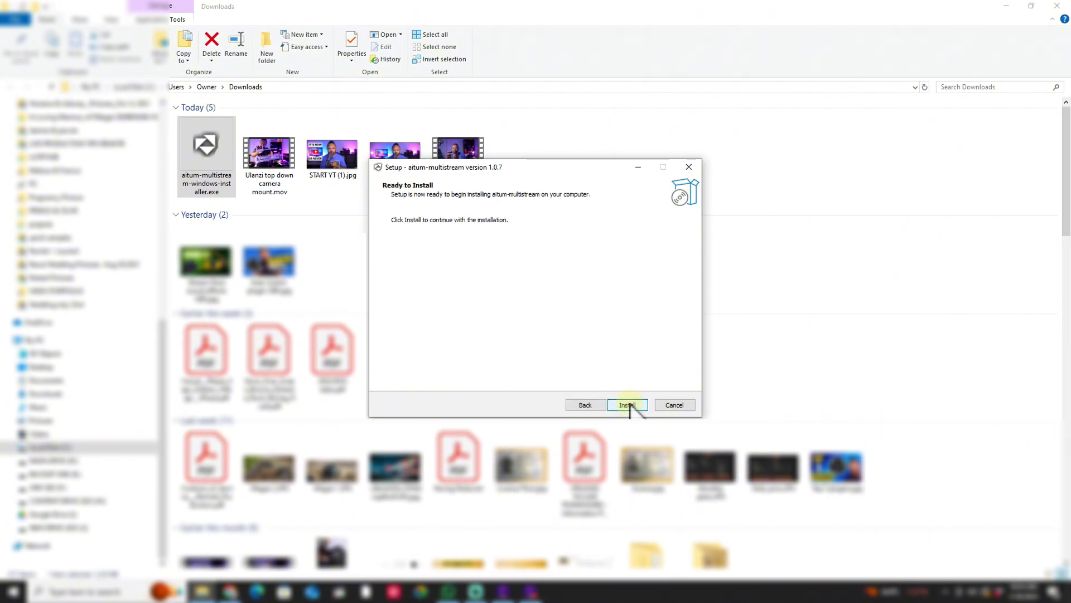
click(627, 405)
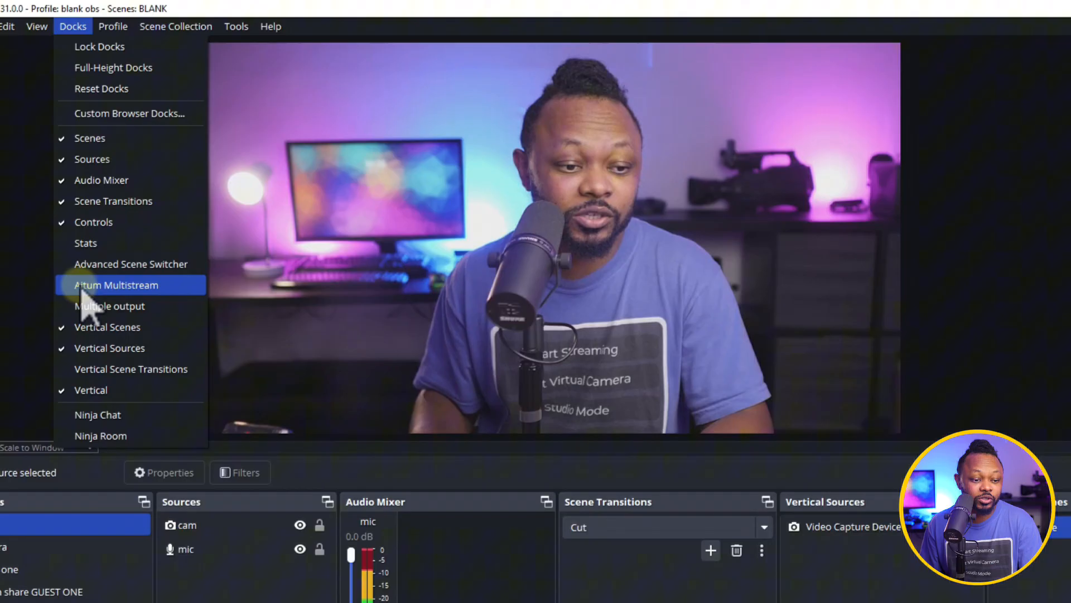
- Enable the Aitum Multistream dock from the OBS Docks menu
click(116, 286)
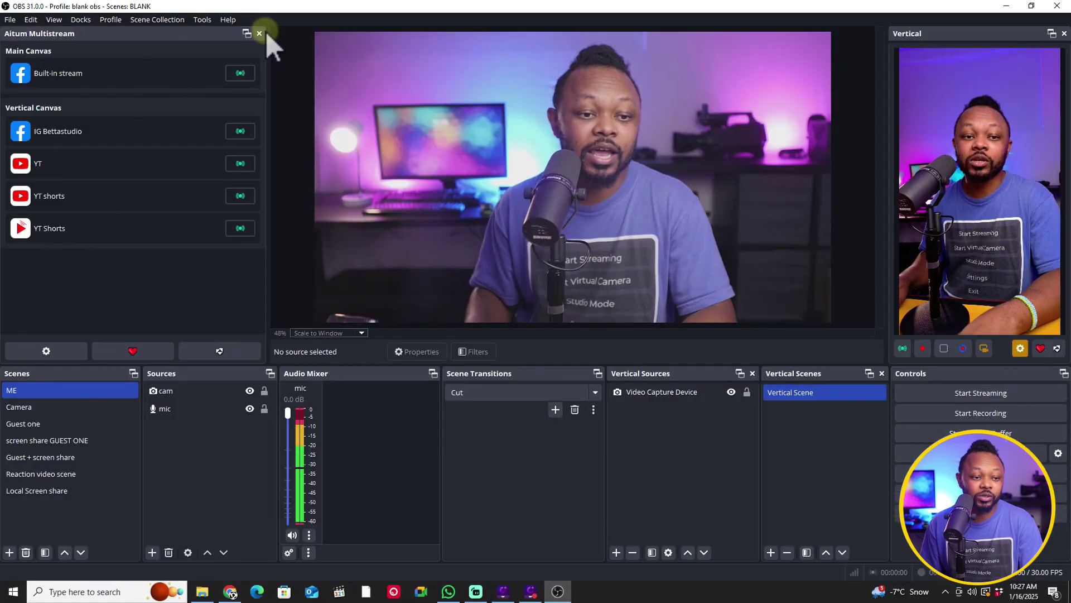
mouse_move(164, 50)
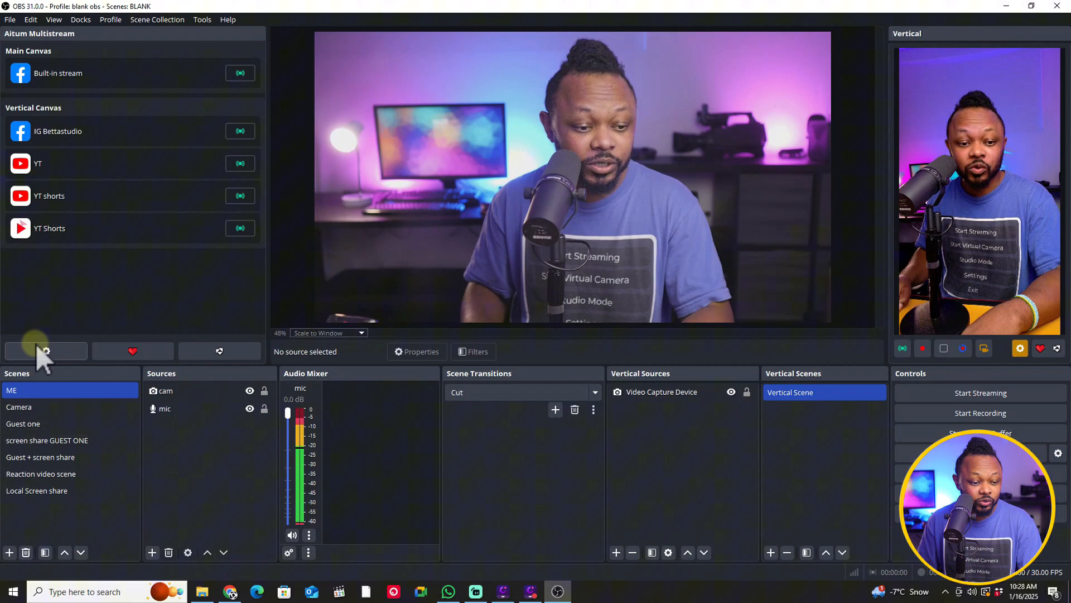
- Review the Main Canvas and Vertical Canvas output lists in Aitum Multistream settings
click(47, 351)
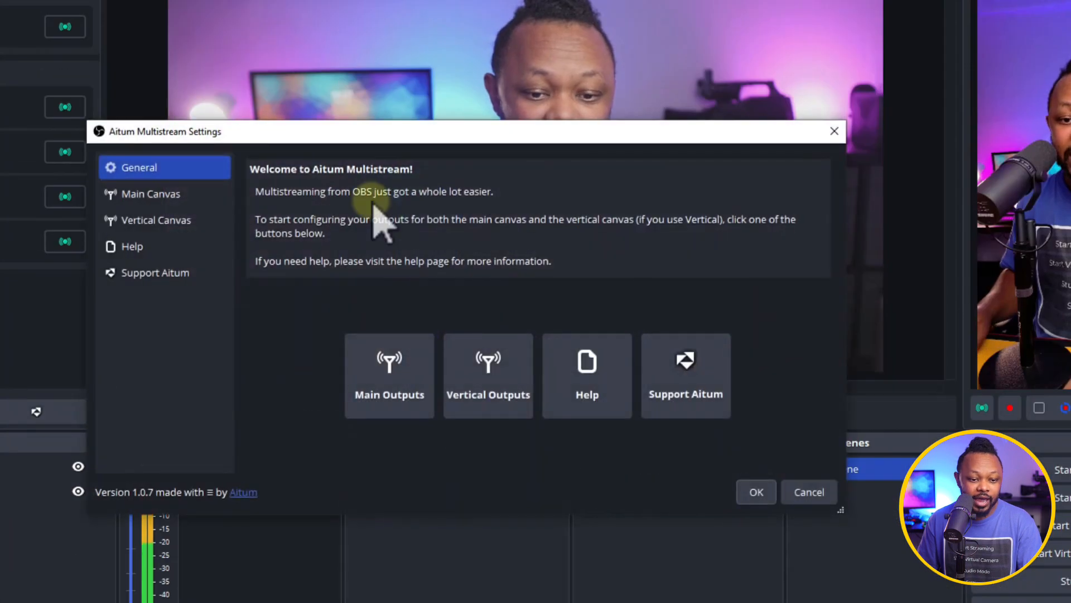
click(152, 194)
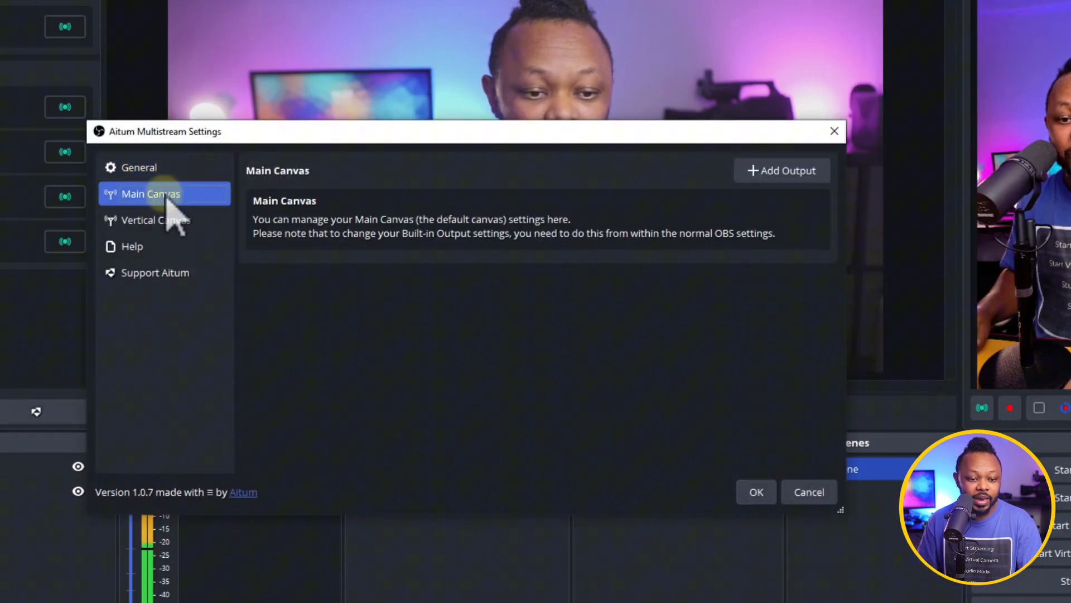
click(156, 220)
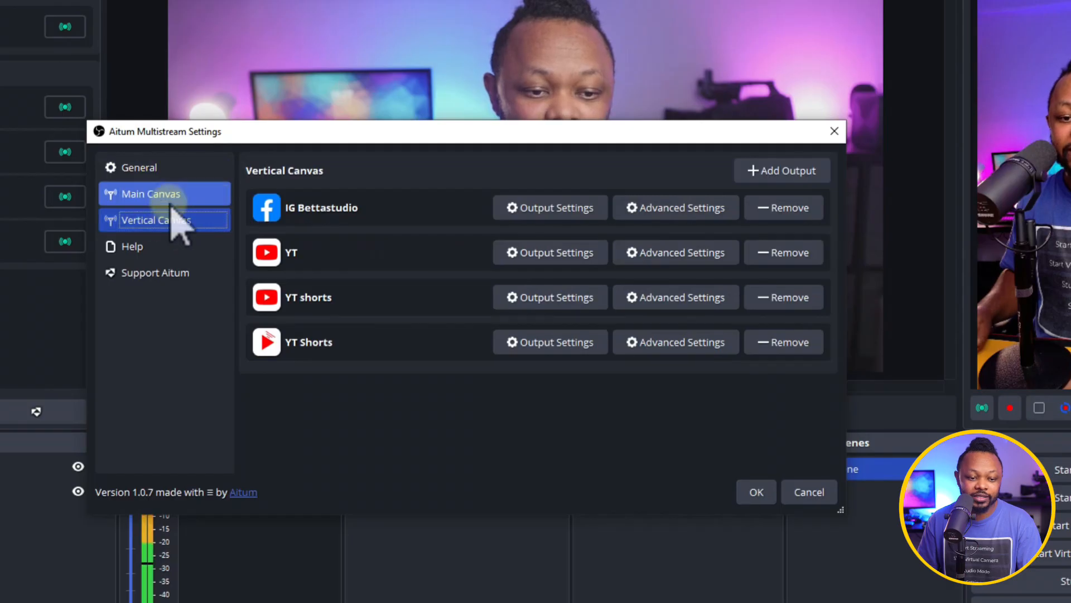
click(150, 194)
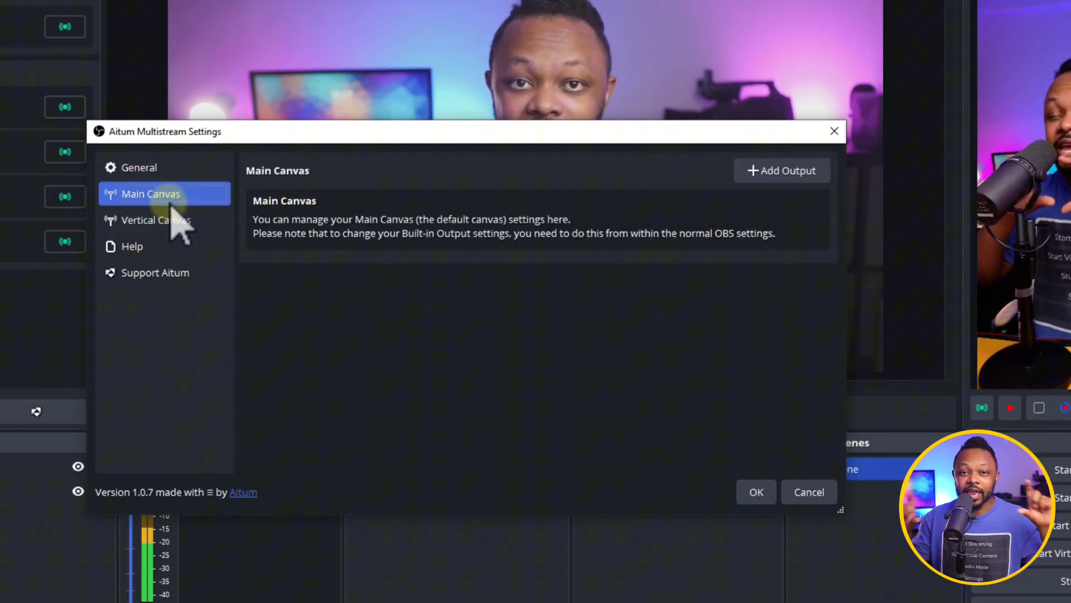
click(155, 220)
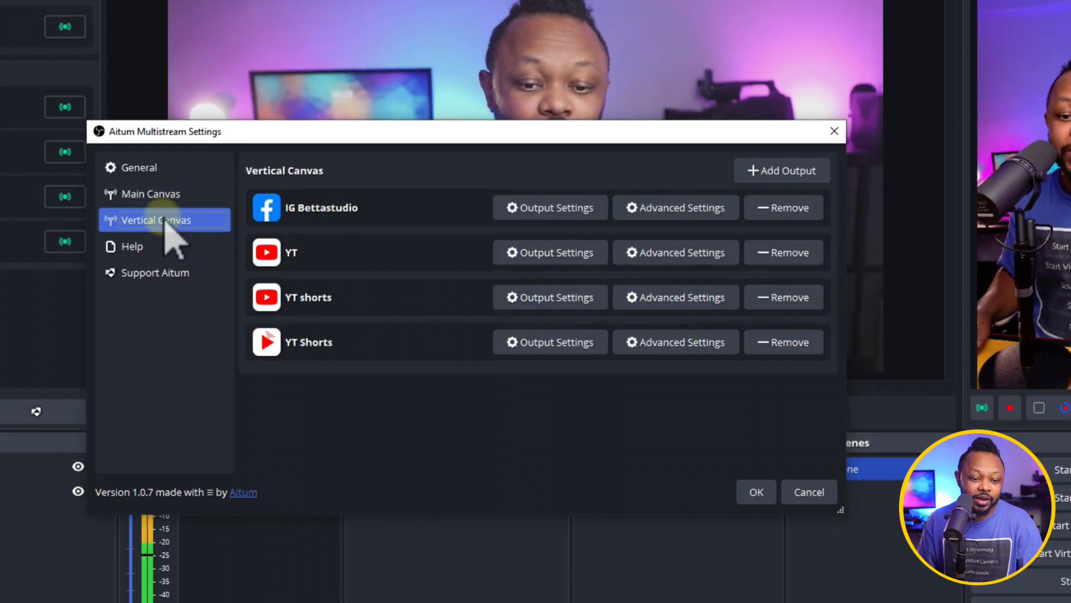
click(151, 194)
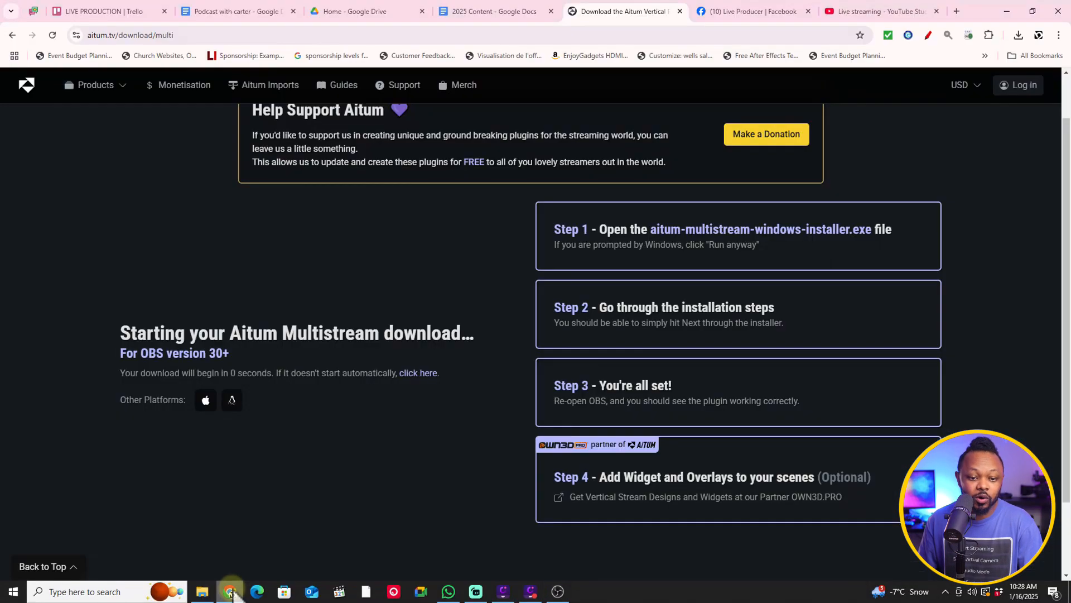
- Copy the stream key from the Facebook Live Producer page in Chrome
click(752, 11)
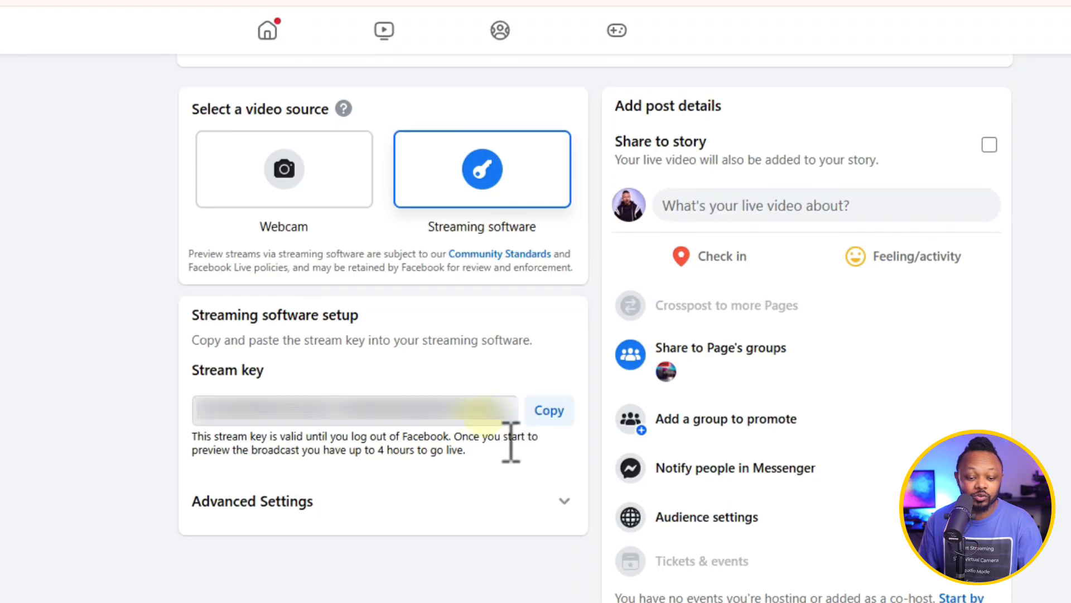
click(550, 410)
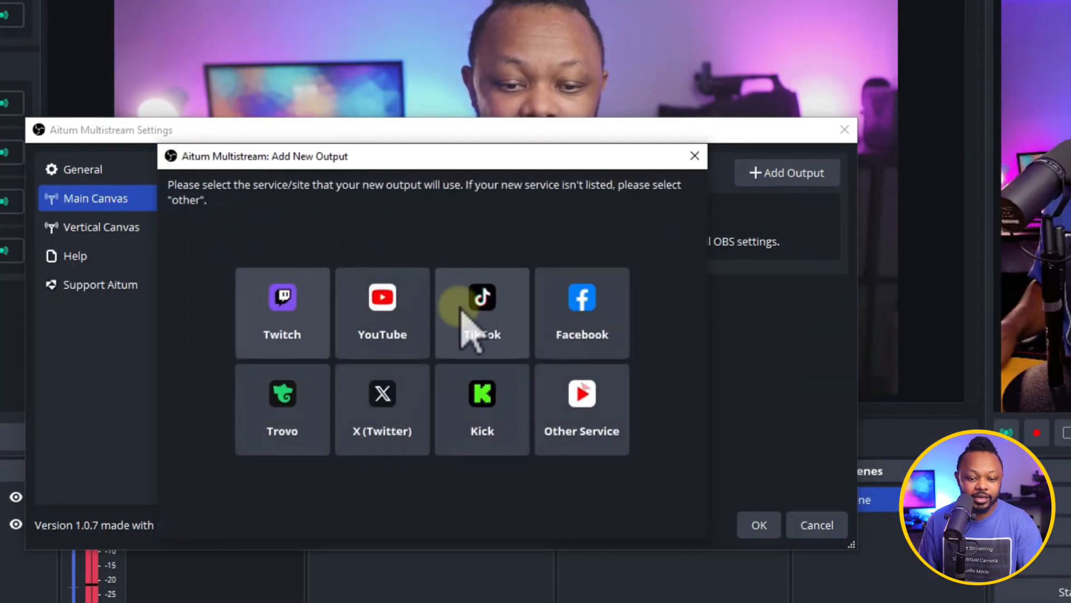
mouse_move(350, 419)
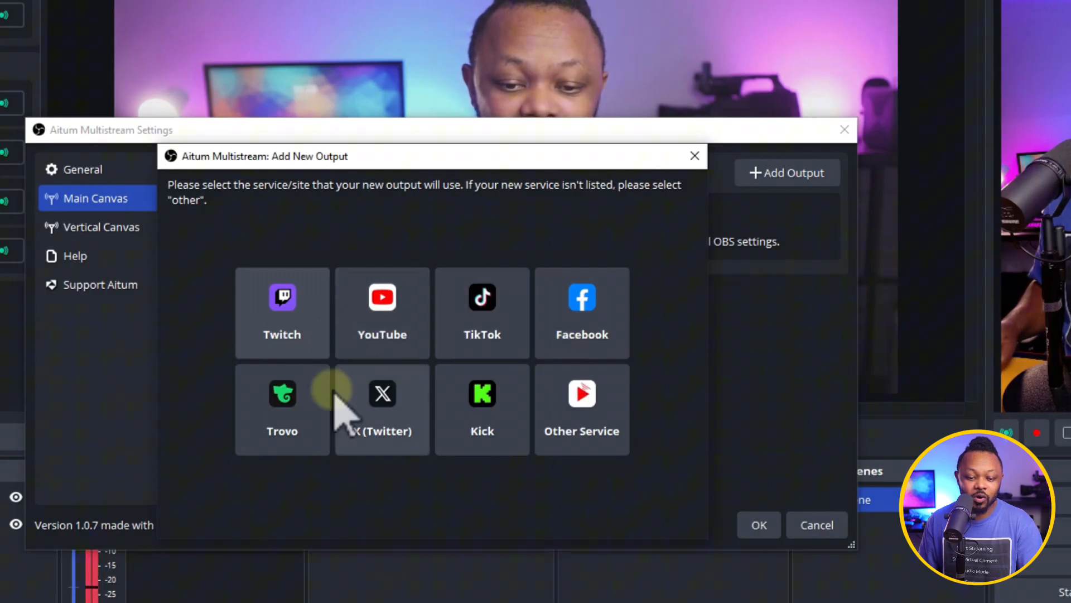
- Create a Facebook output on the Main Canvas using the pasted stream key
click(583, 312)
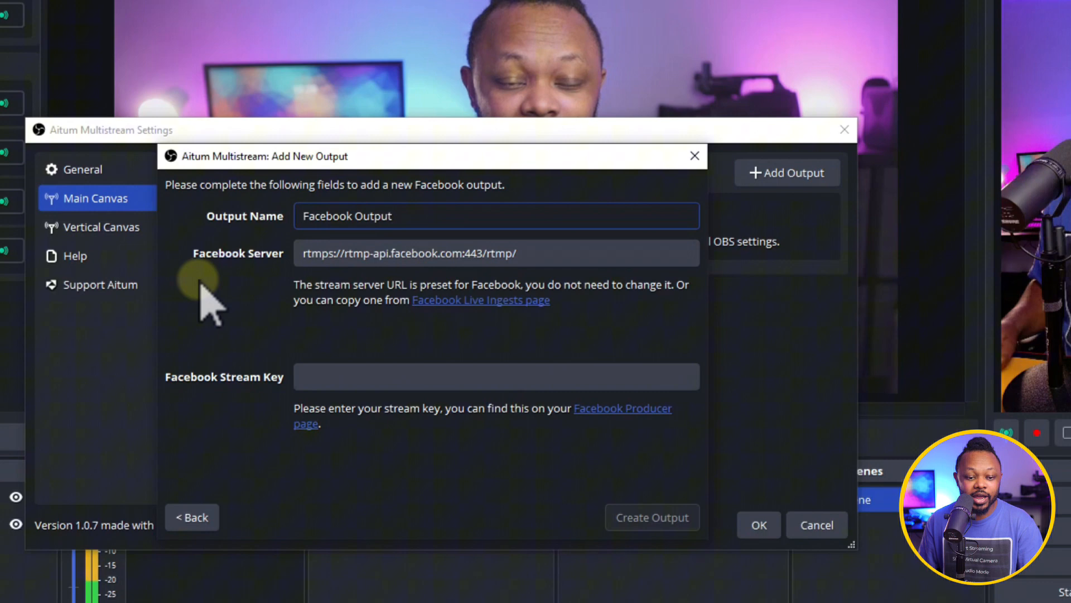
triple_click(348, 217)
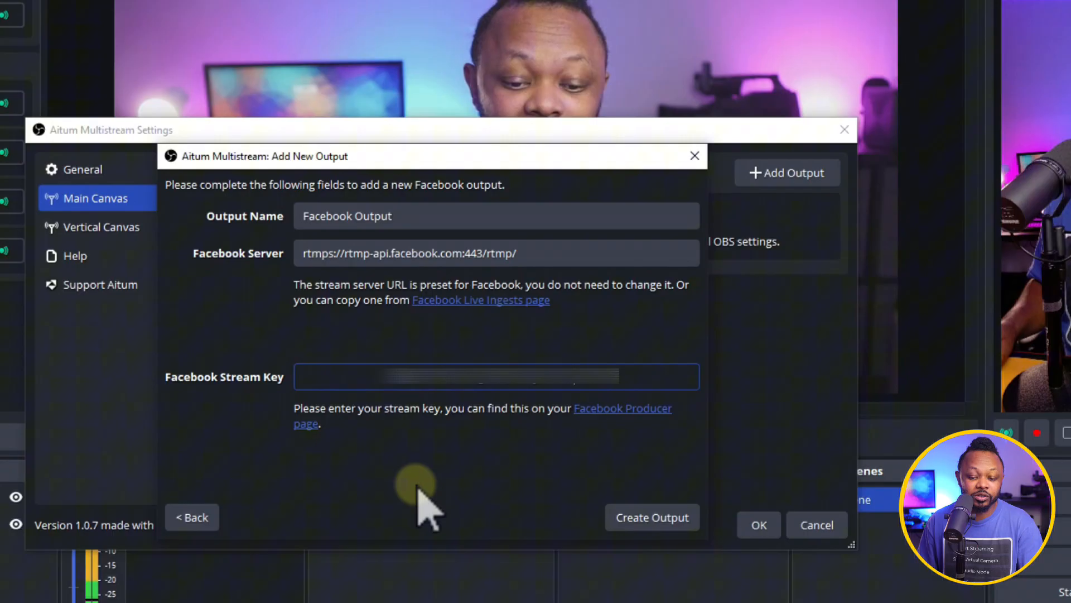
click(651, 516)
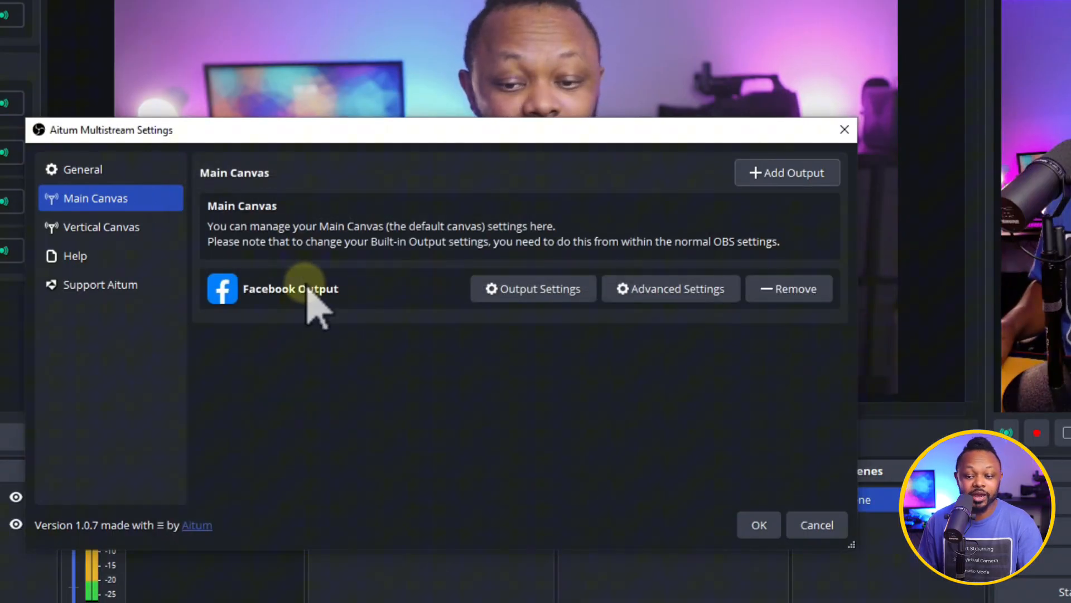
- Create a YouTube output on the Main Canvas with the primary ingest server and pasted key
click(788, 172)
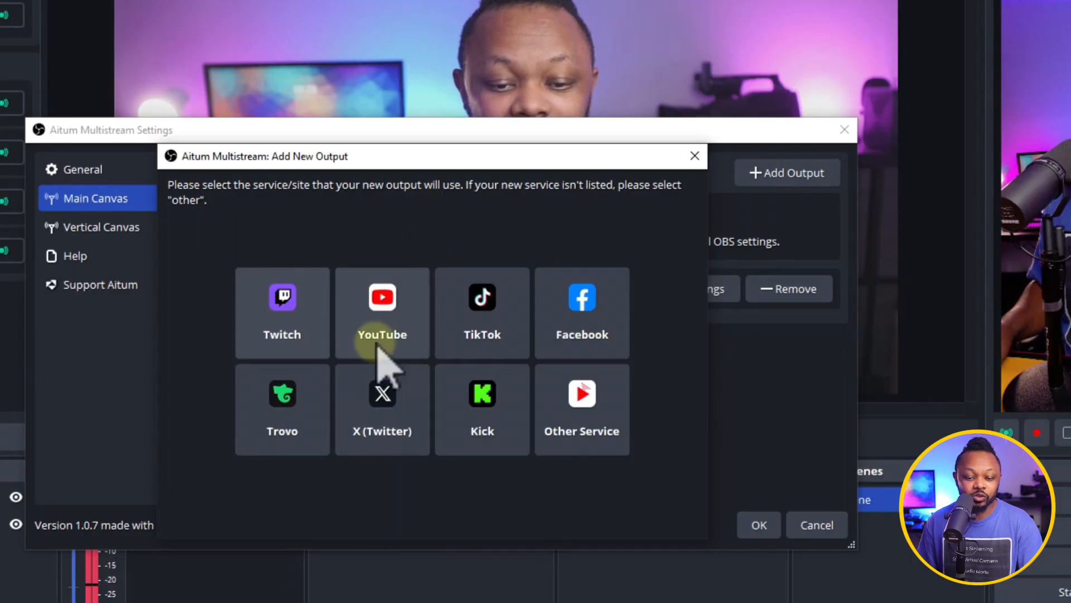
click(382, 308)
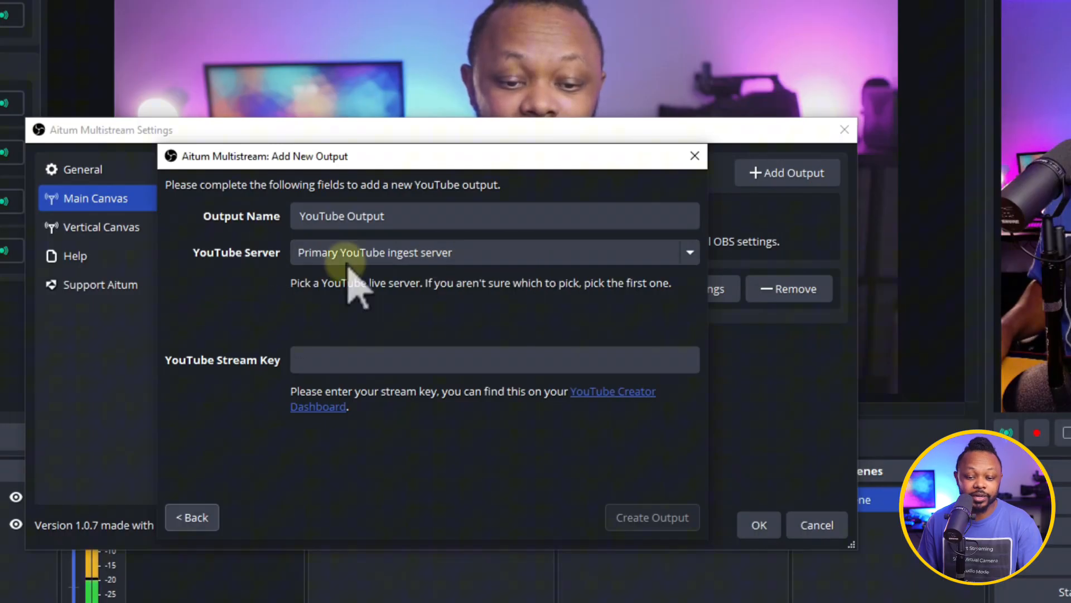
mouse_move(511, 304)
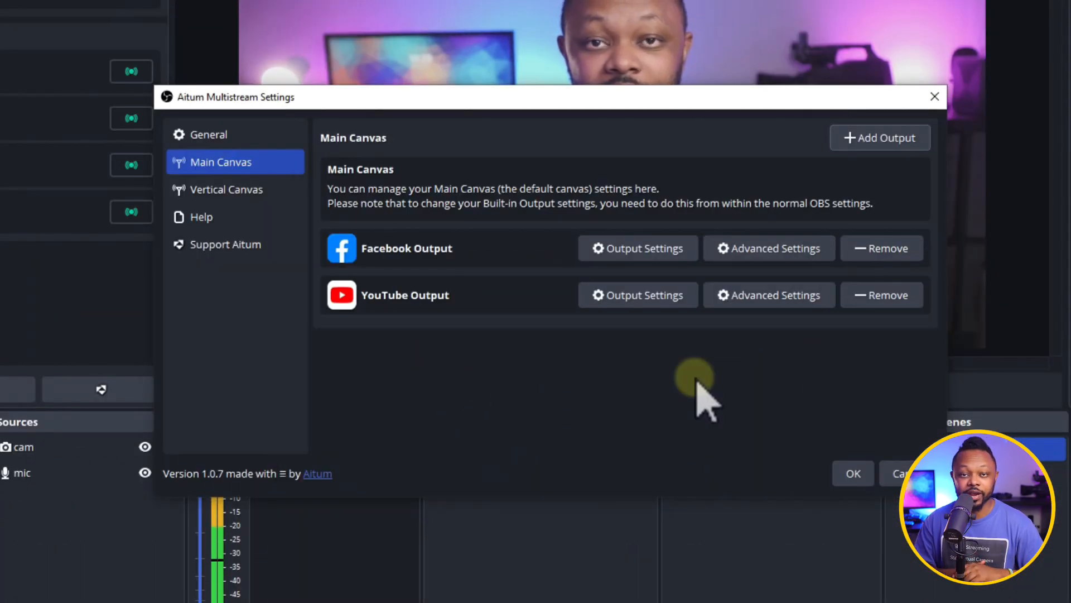
click(879, 137)
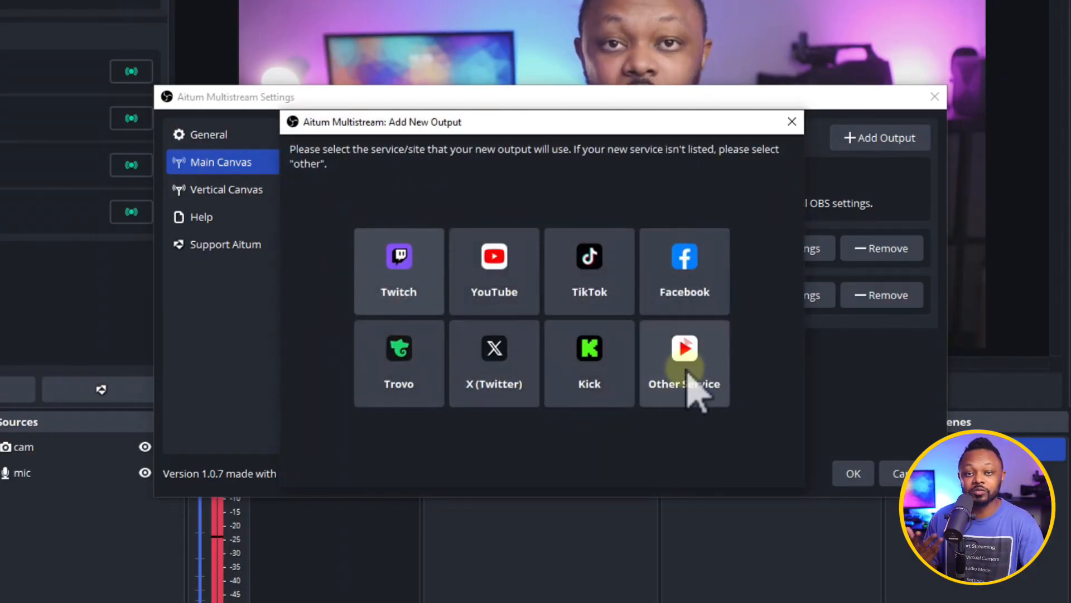
click(684, 362)
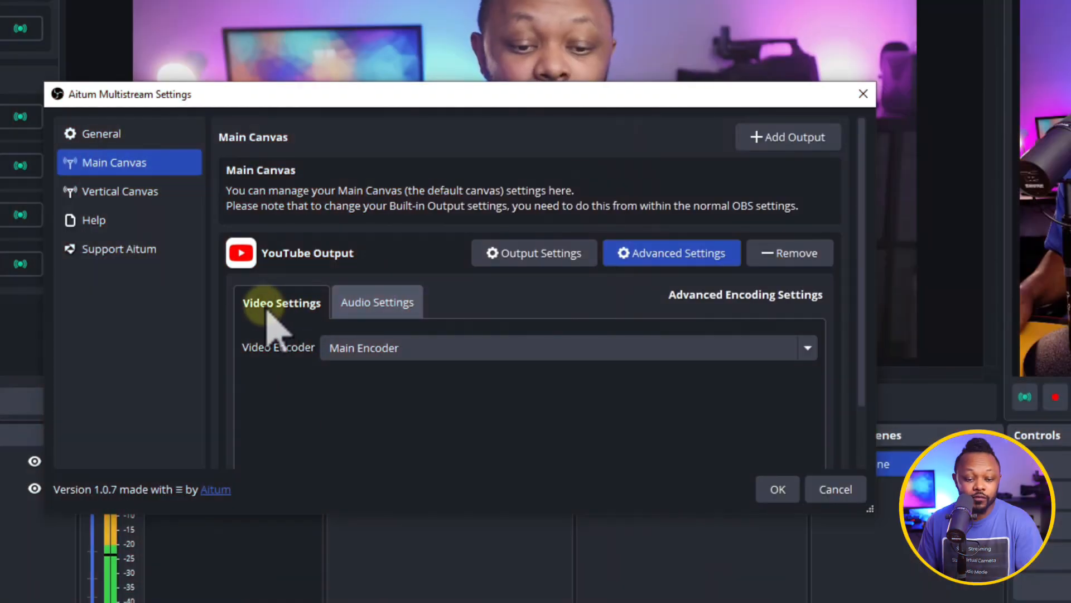
mouse_move(289, 369)
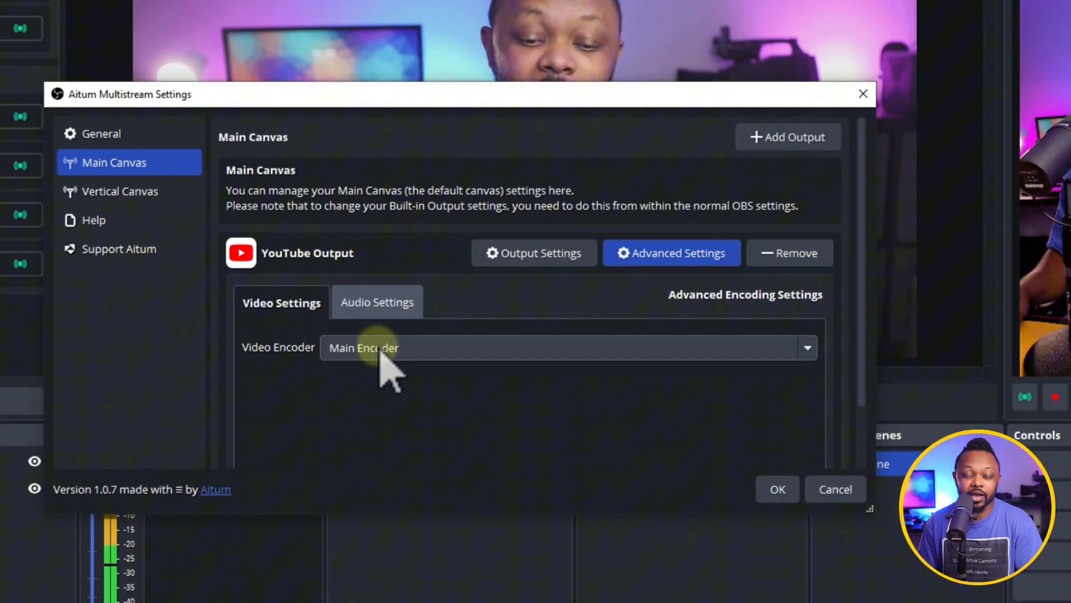
- Set the YouTube output's video encoder to NVIDIA NVENC H.264 and review bitrate, preset and profile
click(381, 348)
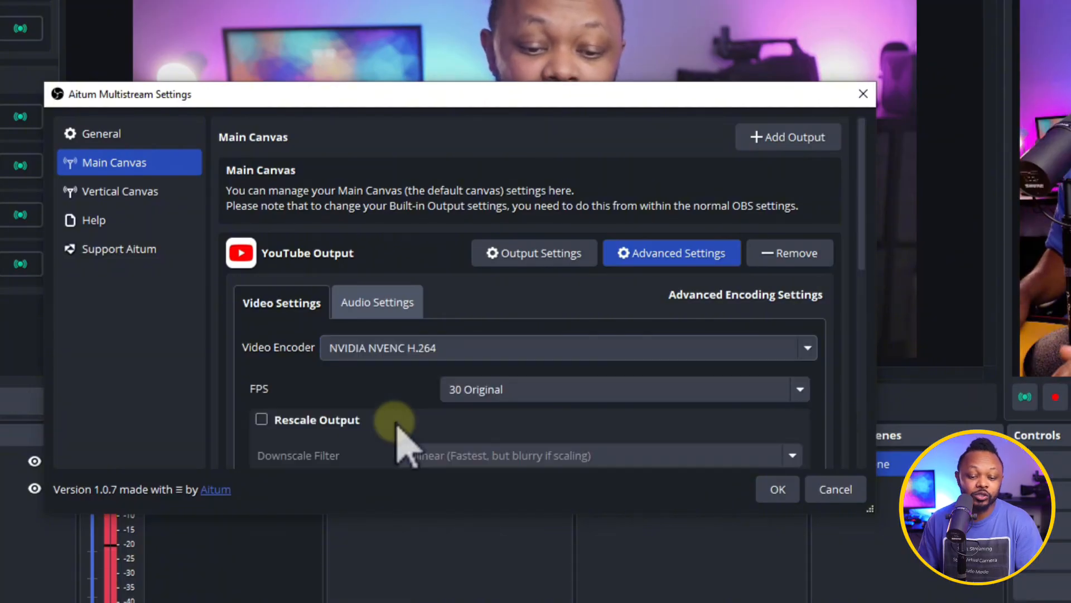
scroll(down, 3)
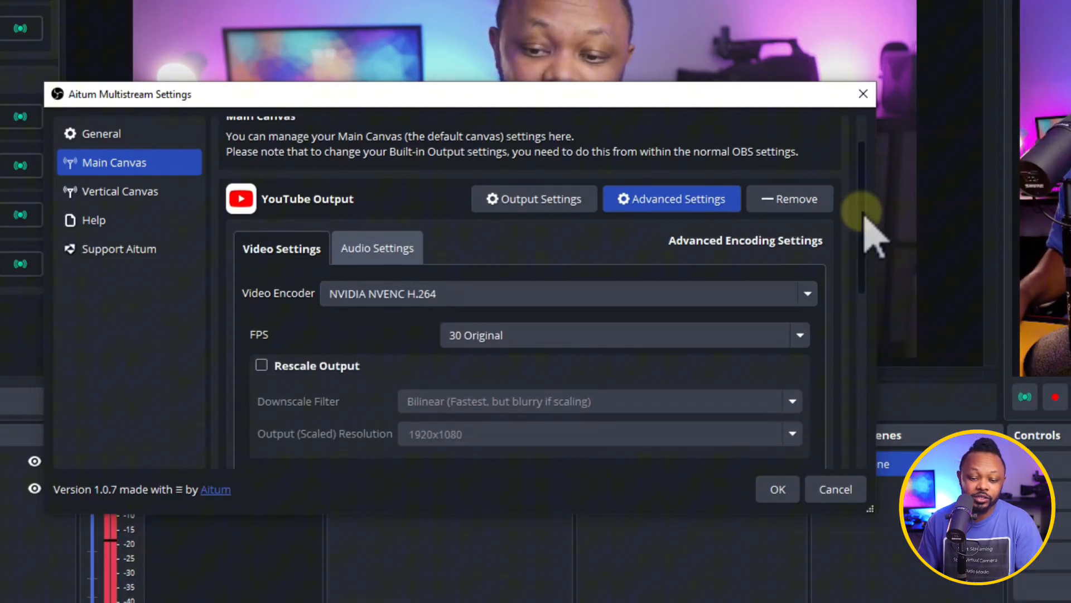
scroll(down, 3)
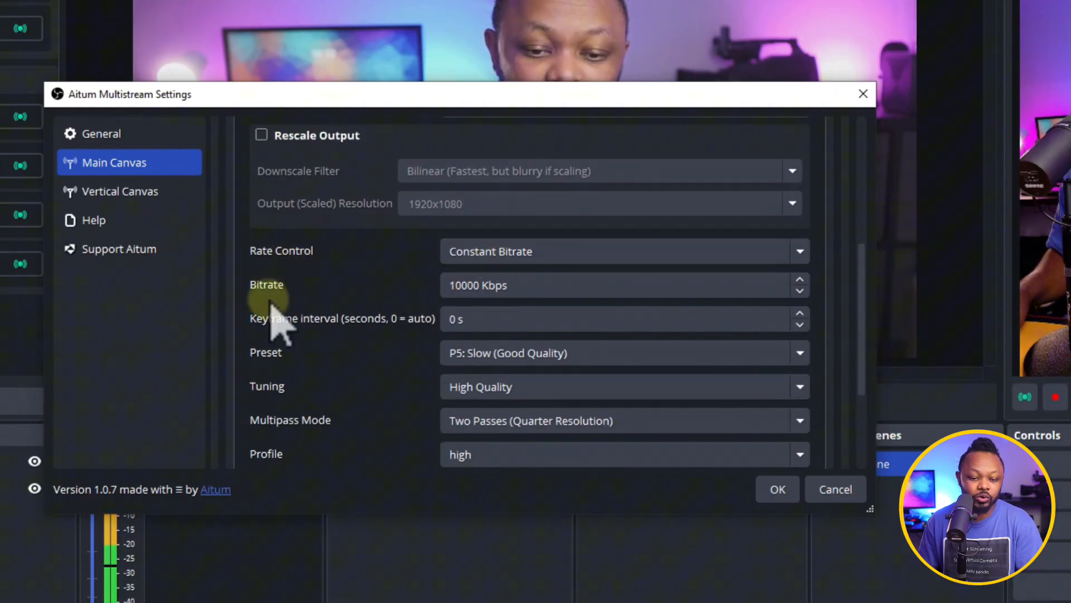
mouse_move(873, 312)
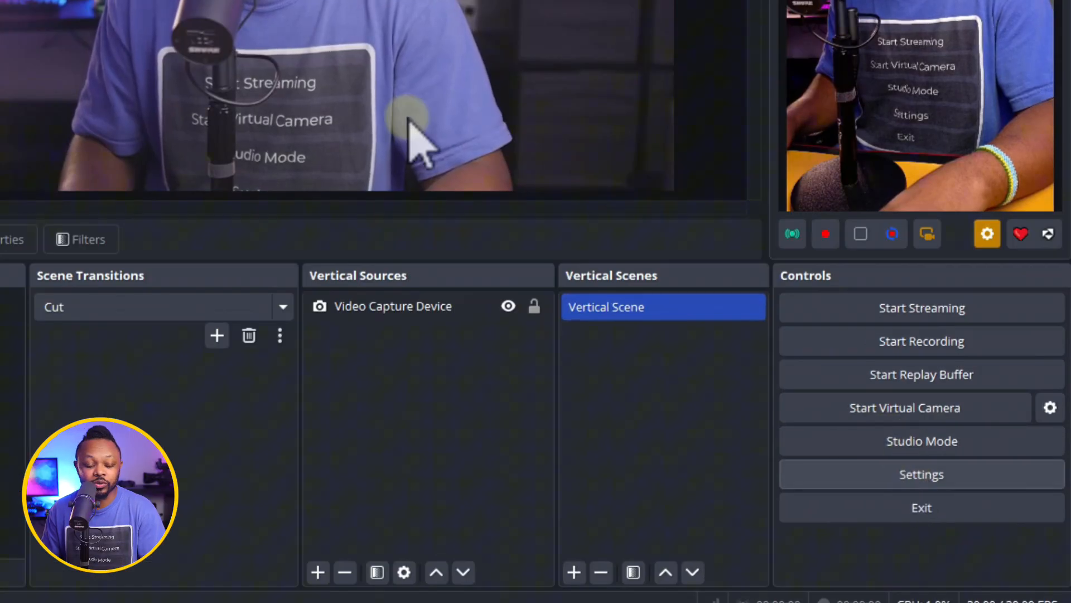
click(922, 474)
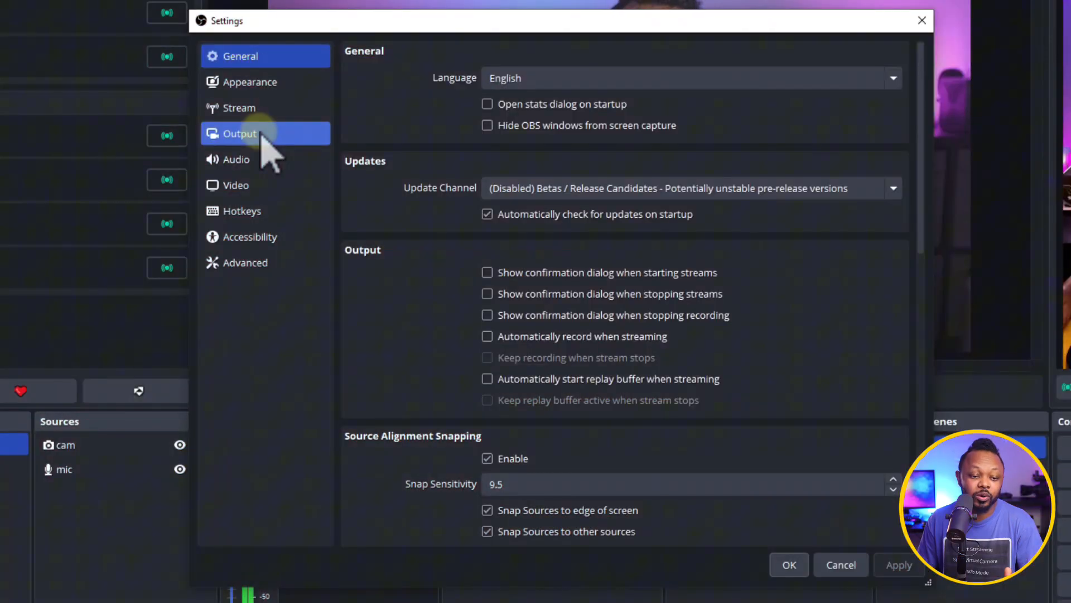
click(239, 134)
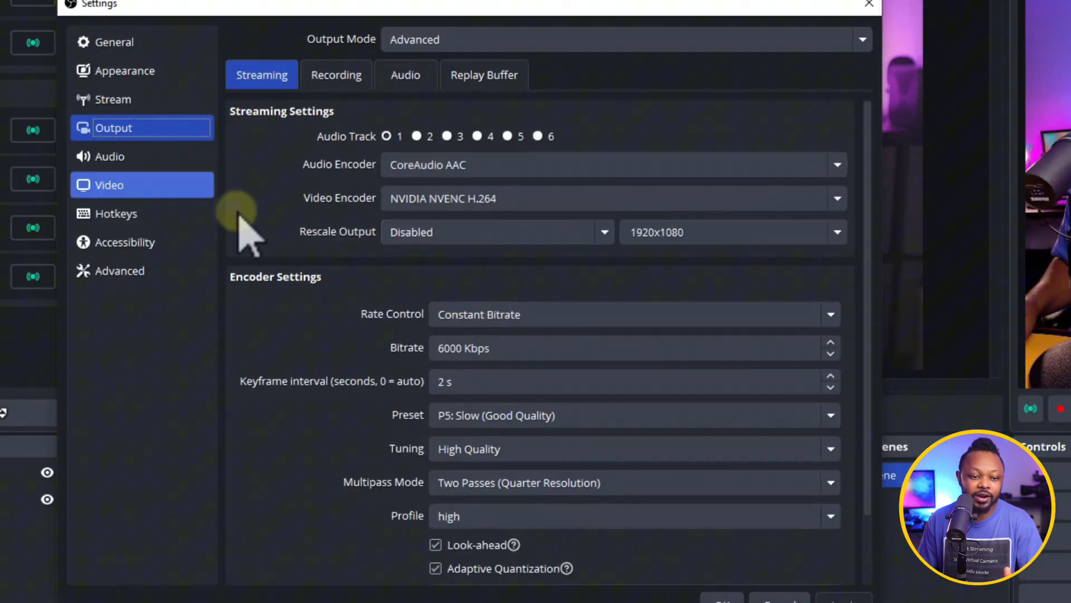
click(125, 71)
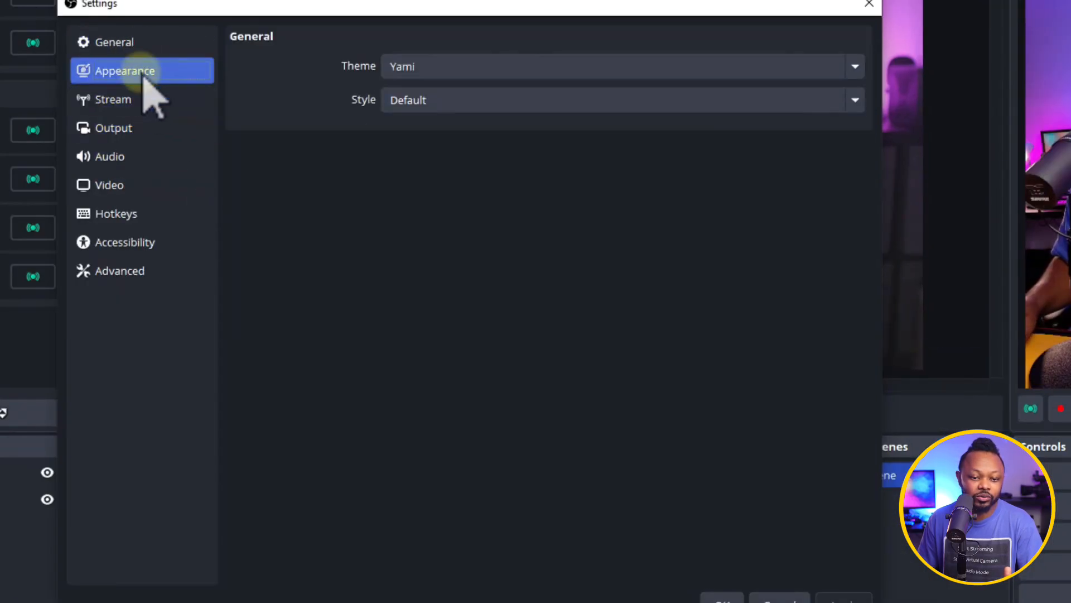
click(114, 98)
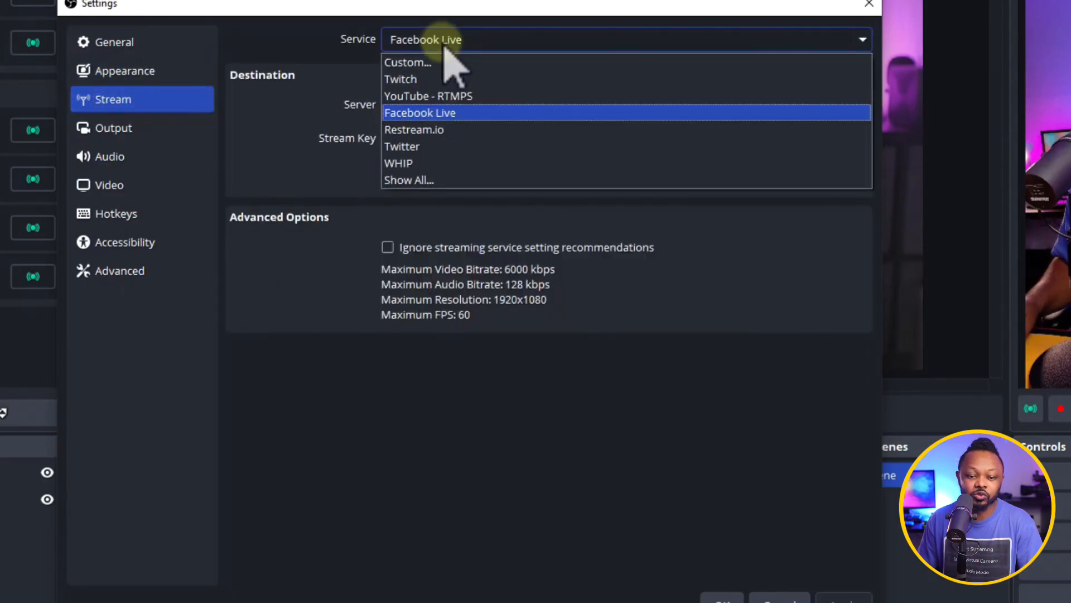
click(420, 112)
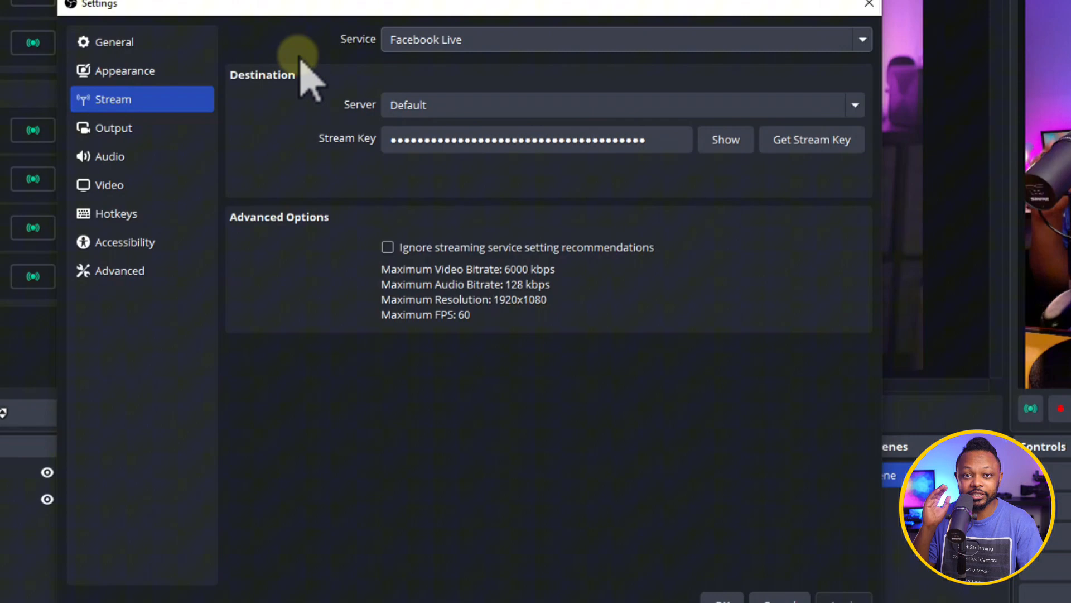
click(866, 4)
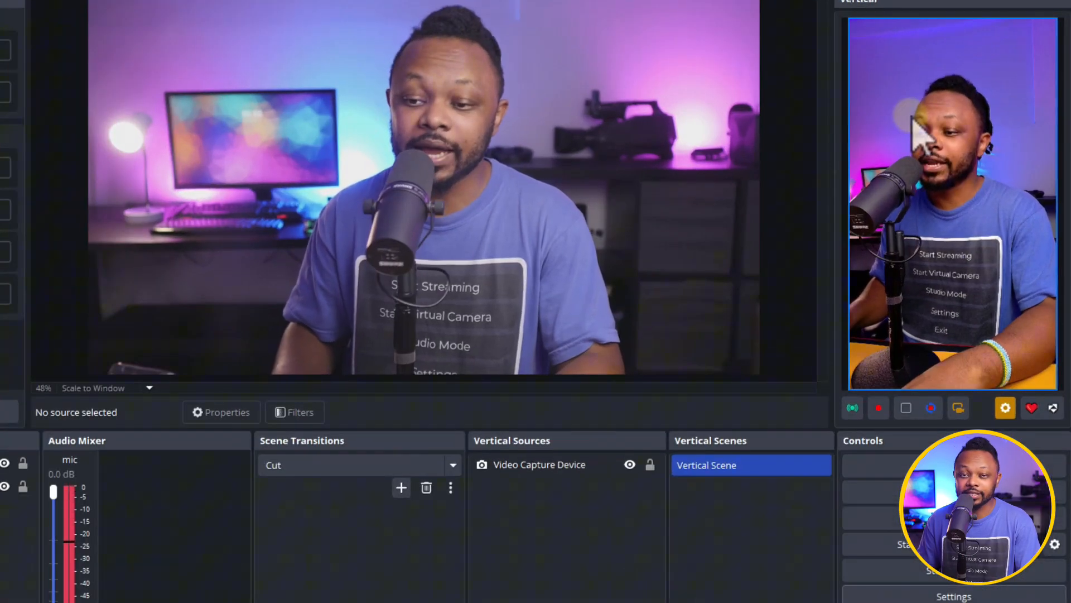
mouse_move(965, 406)
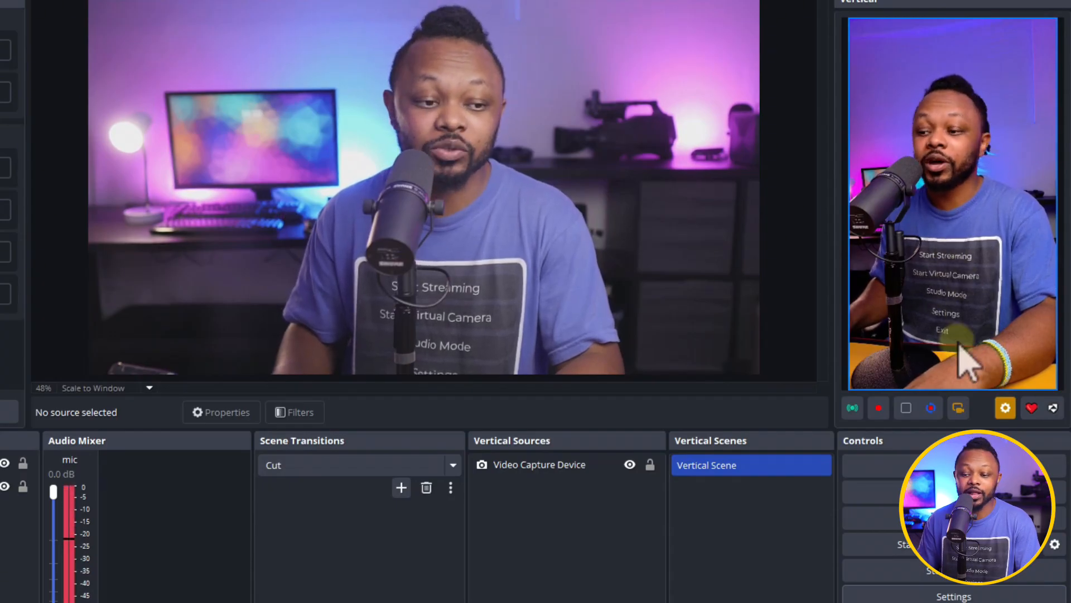
click(1005, 408)
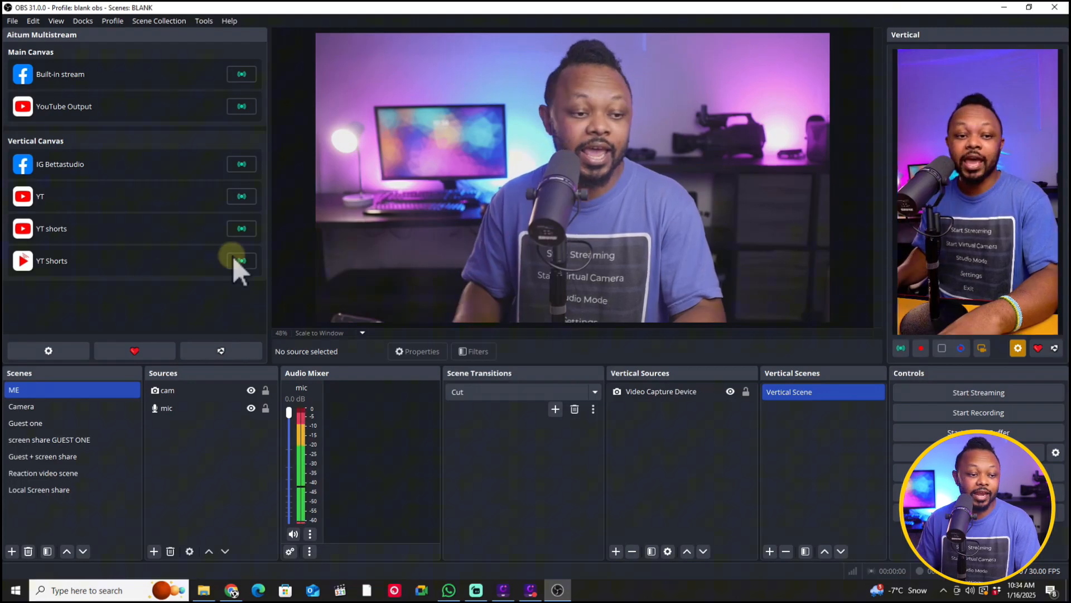
mouse_move(102, 292)
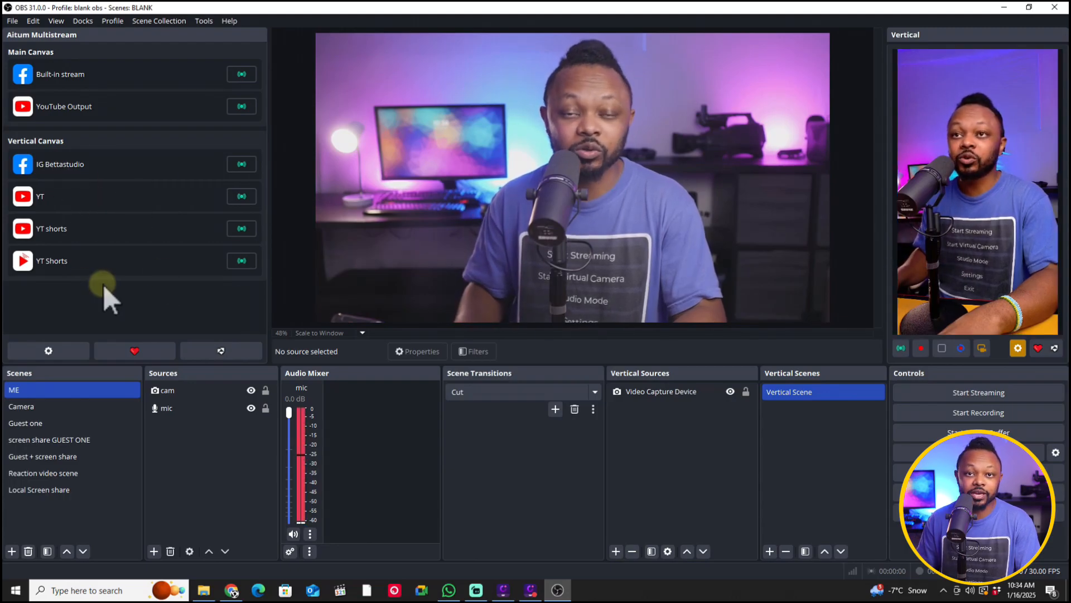